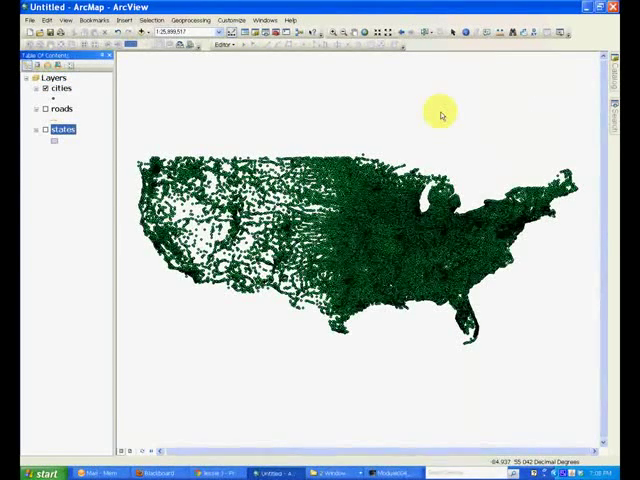
{"action": "mouse_move", "coordinate": [362, 148]}
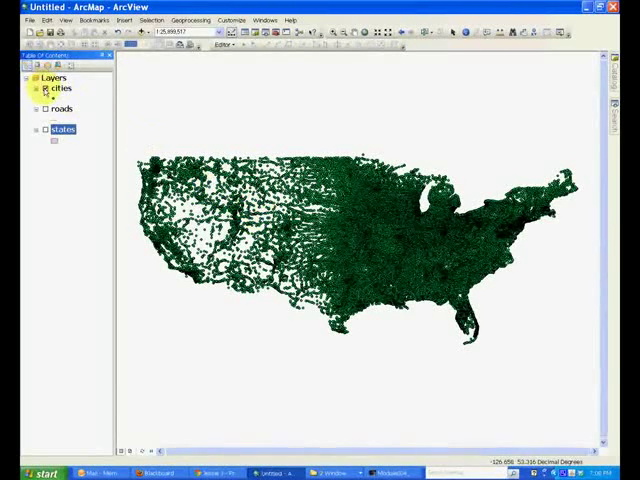
- Turn off the cities and roads layers and turn on the states layer
{"action": "left_click", "coordinate": [46, 88]}
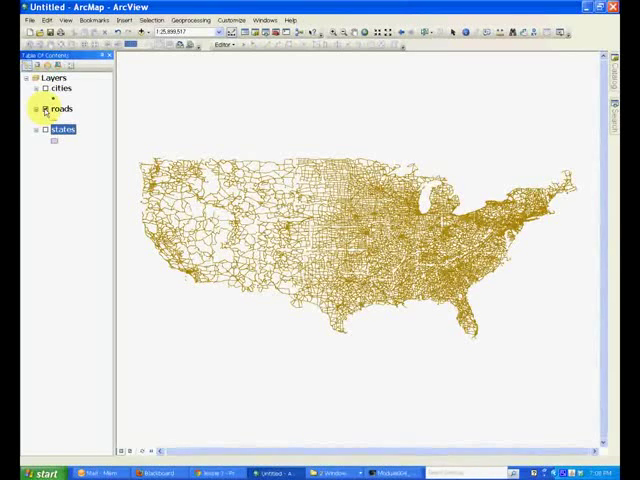
{"action": "left_click", "coordinate": [45, 108]}
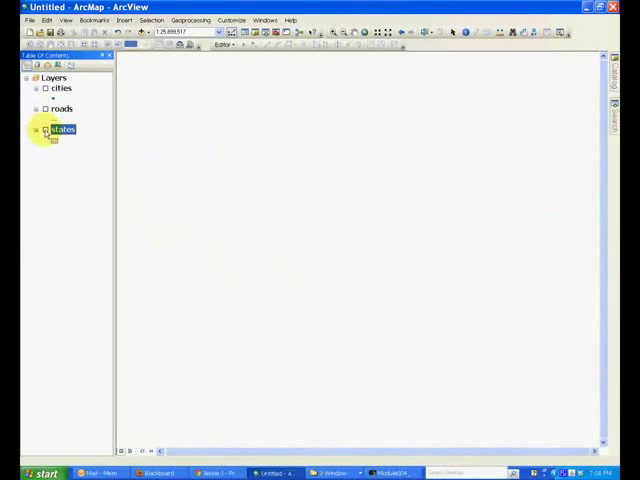
{"action": "left_click", "coordinate": [46, 129]}
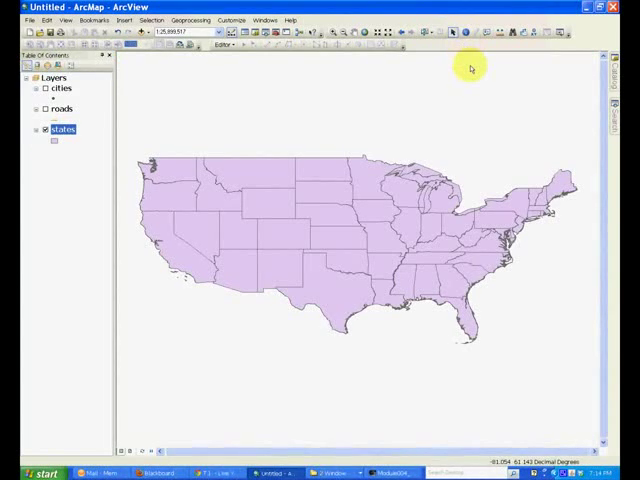
{"action": "mouse_move", "coordinate": [466, 85]}
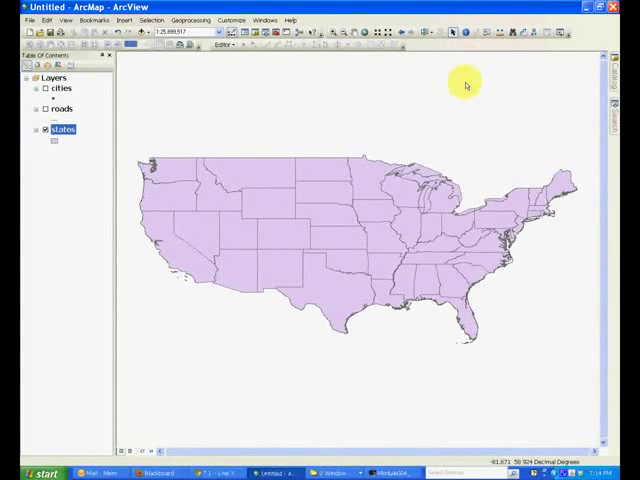
{"action": "mouse_move", "coordinate": [465, 89]}
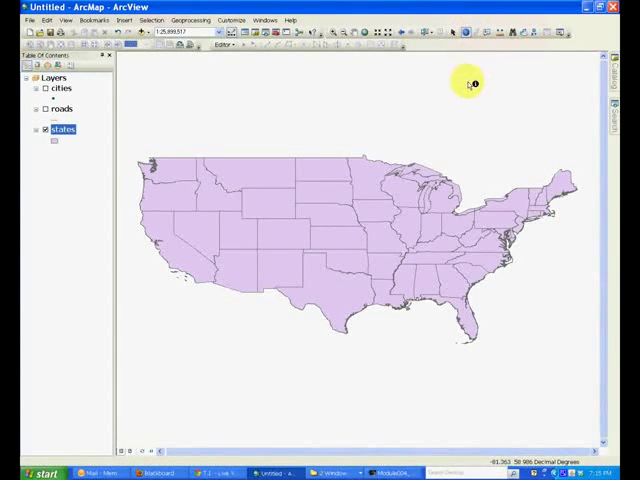
{"action": "mouse_move", "coordinate": [242, 162]}
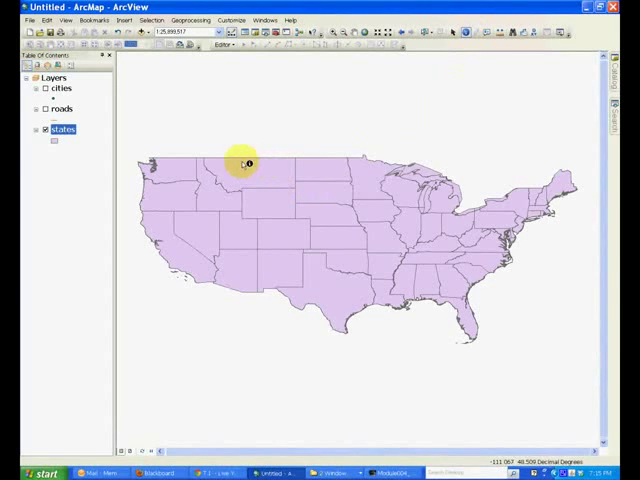
{"action": "mouse_move", "coordinate": [300, 185]}
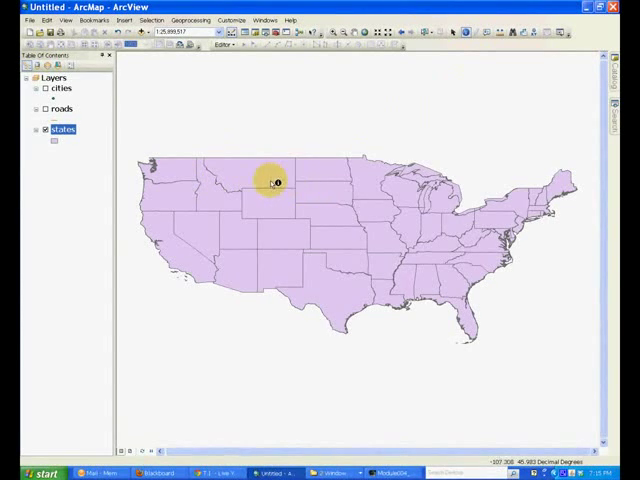
{"action": "mouse_move", "coordinate": [235, 235]}
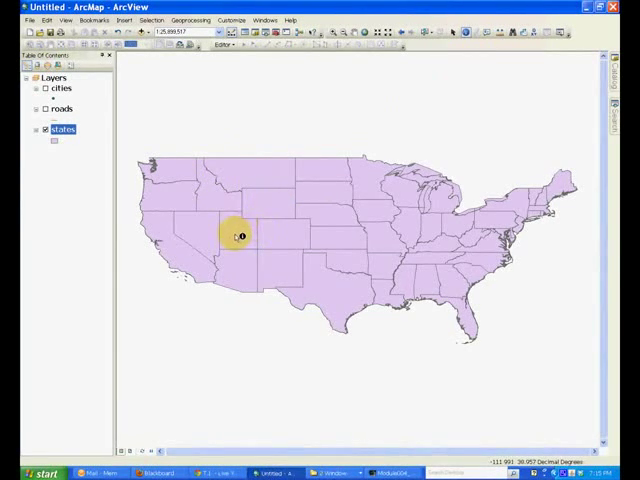
- Identify the attributes of Nevada, Montana, Nebraska and Colorado on the map
{"action": "left_click", "coordinate": [198, 240]}
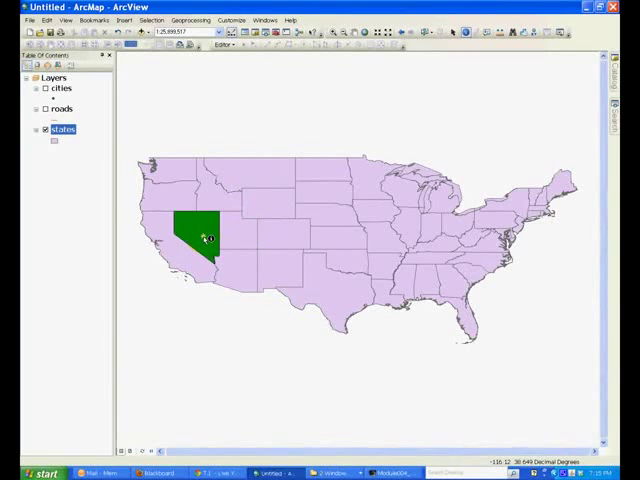
{"action": "left_click", "coordinate": [200, 238]}
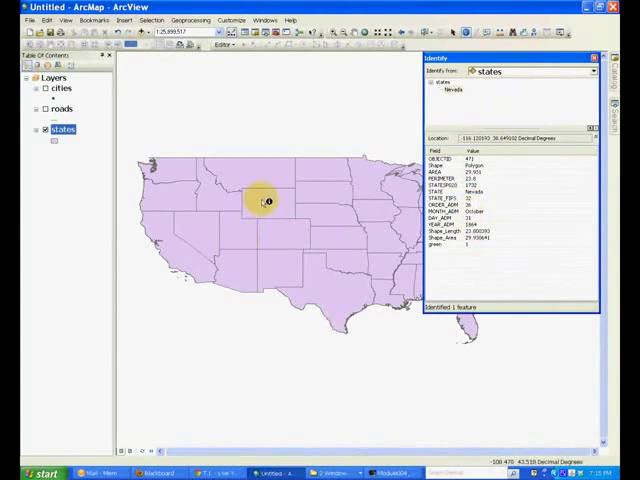
{"action": "left_click", "coordinate": [267, 188]}
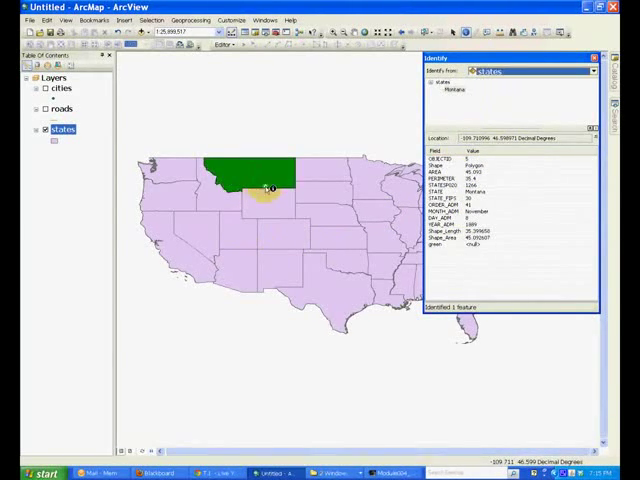
{"action": "left_click", "coordinate": [320, 219]}
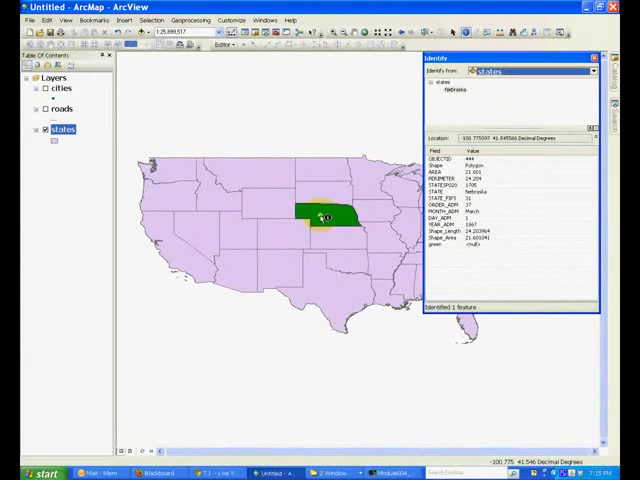
{"action": "left_click", "coordinate": [291, 237]}
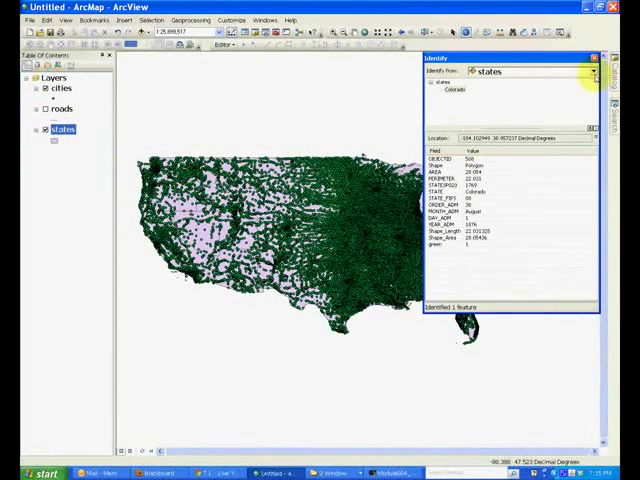
- Identify from the cities layer near Searchlight, Nevada, then turn on roads
{"action": "left_click", "coordinate": [589, 71]}
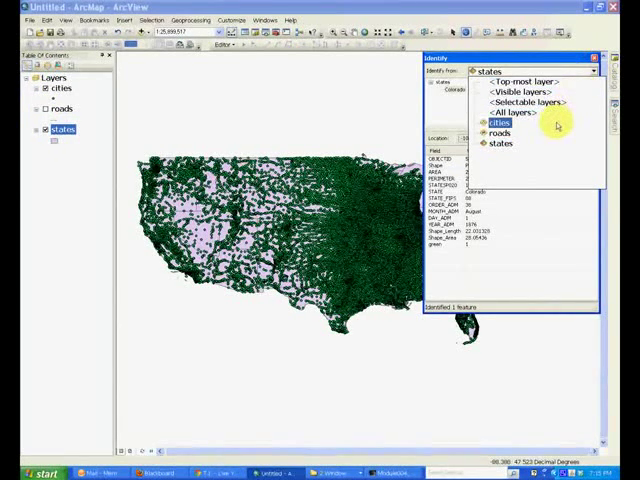
{"action": "left_click", "coordinate": [489, 123]}
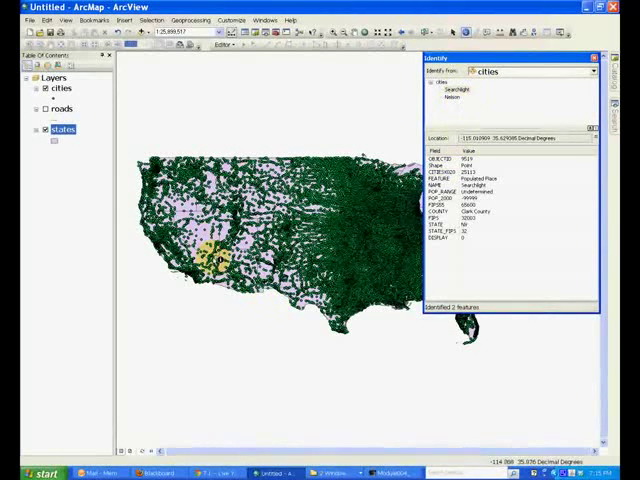
{"action": "left_click", "coordinate": [337, 139]}
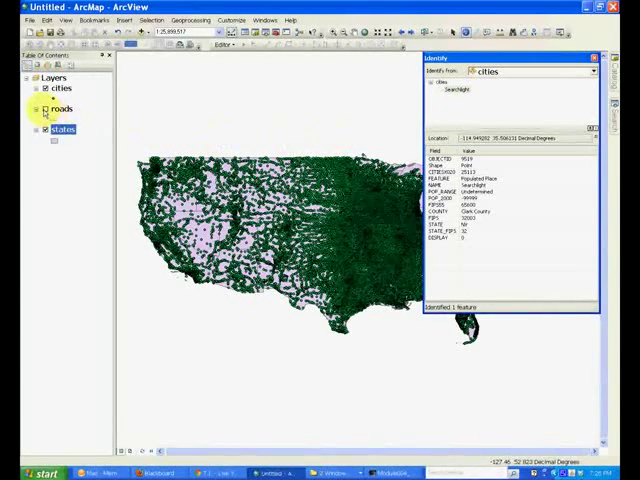
{"action": "left_click", "coordinate": [39, 108]}
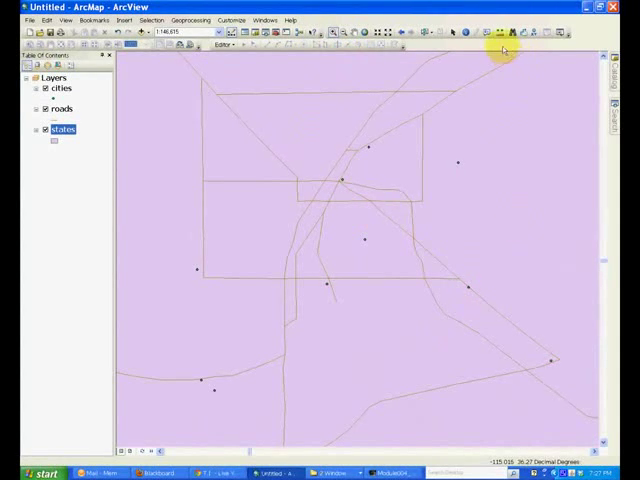
- Start the Measure tool to measure distance on the zoomed-in map
{"action": "left_click", "coordinate": [504, 32]}
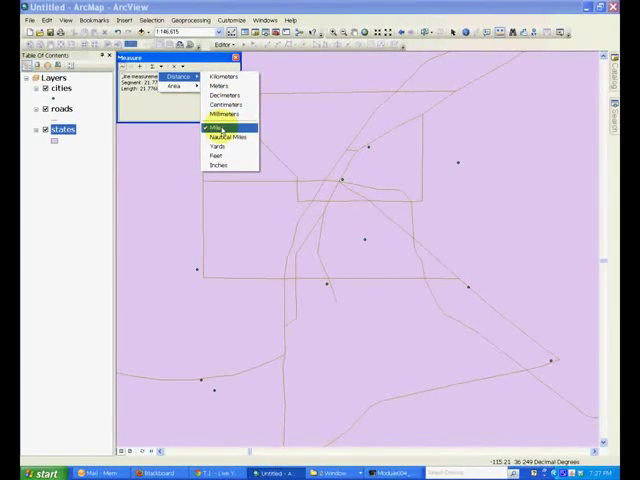
- Measure about 8.19 miles between city points, then close the Measure window
{"action": "left_click", "coordinate": [212, 128]}
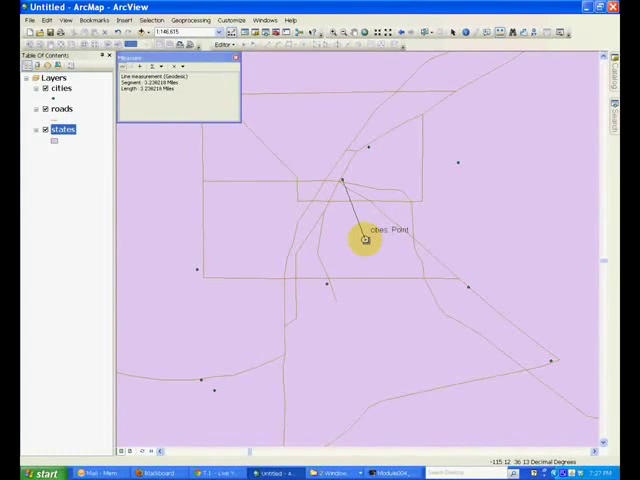
{"action": "left_click", "coordinate": [367, 245]}
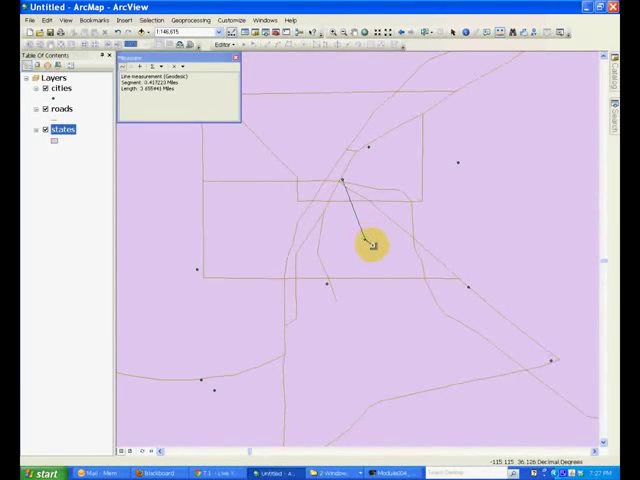
{"action": "left_click", "coordinate": [467, 288]}
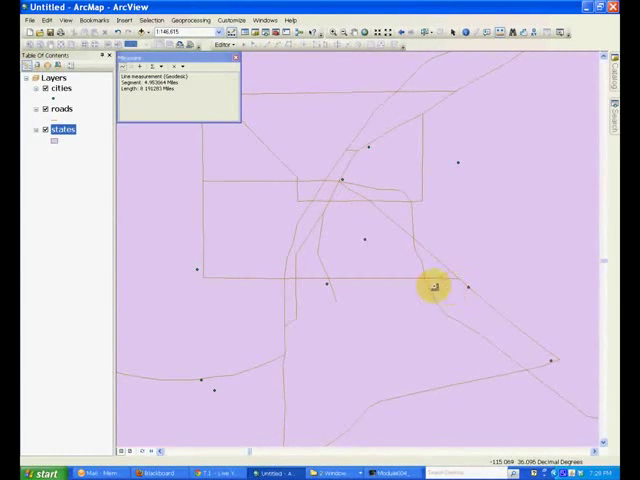
{"action": "mouse_move", "coordinate": [360, 248]}
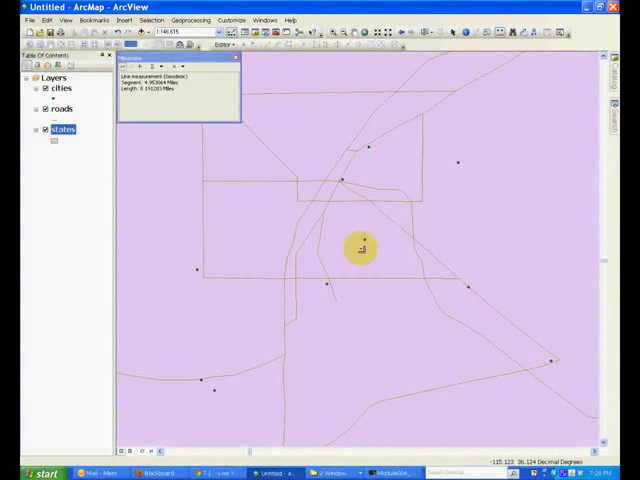
{"action": "mouse_move", "coordinate": [362, 240]}
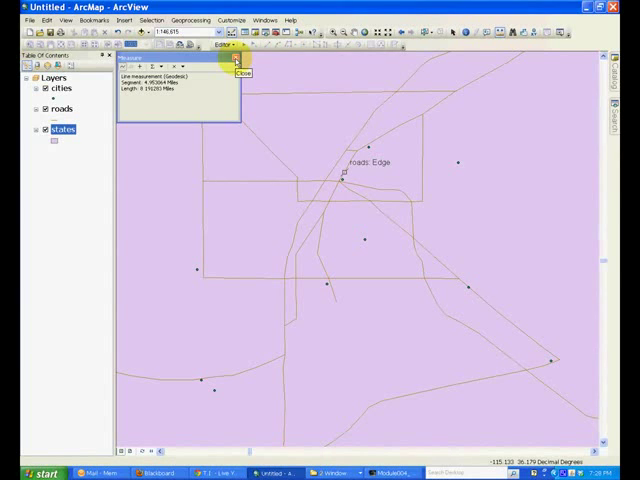
{"action": "left_click", "coordinate": [231, 65]}
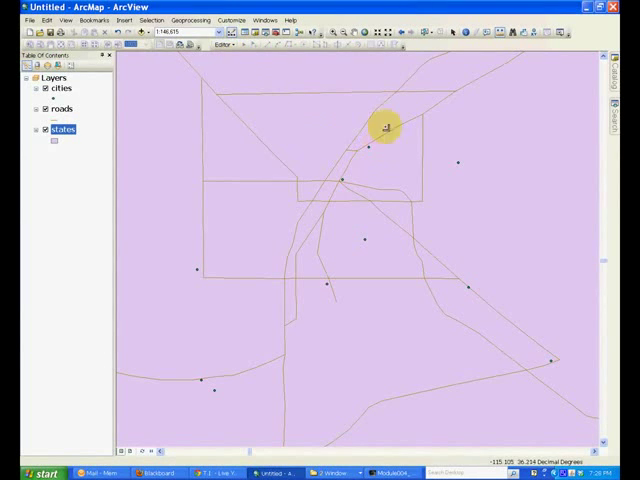